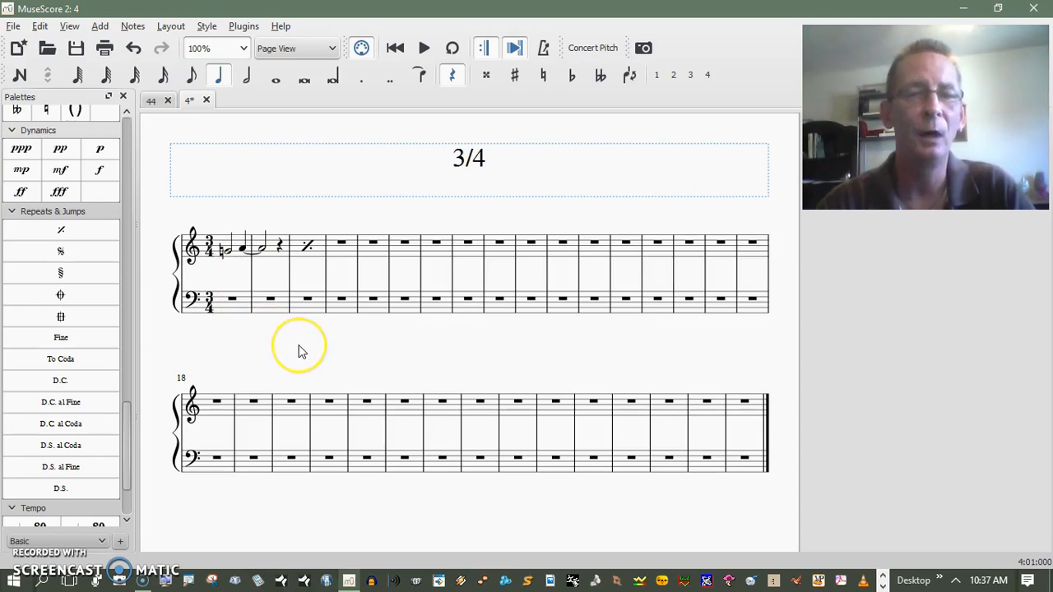
mouse_move(300, 349)
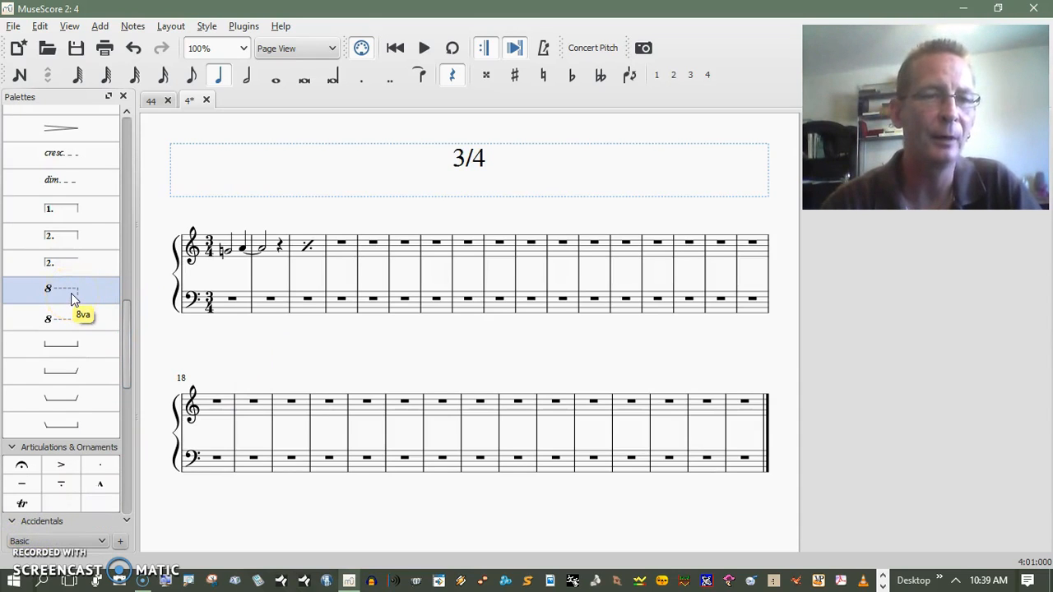
Collapse the expanded palettes, ending with Repeats & Jumps, so only category headers show.
left_click(61, 318)
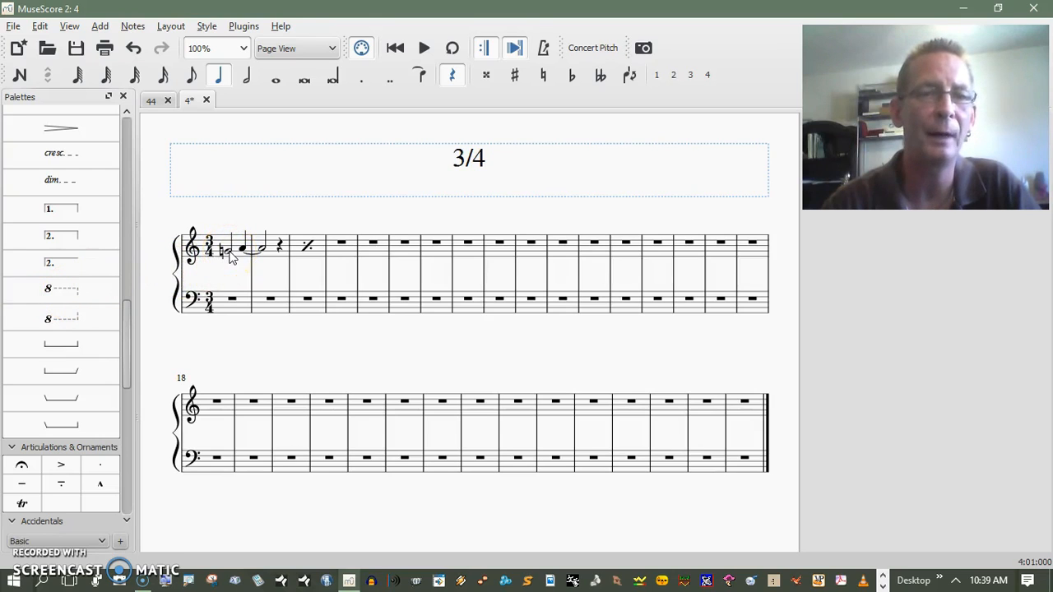
mouse_move(61, 320)
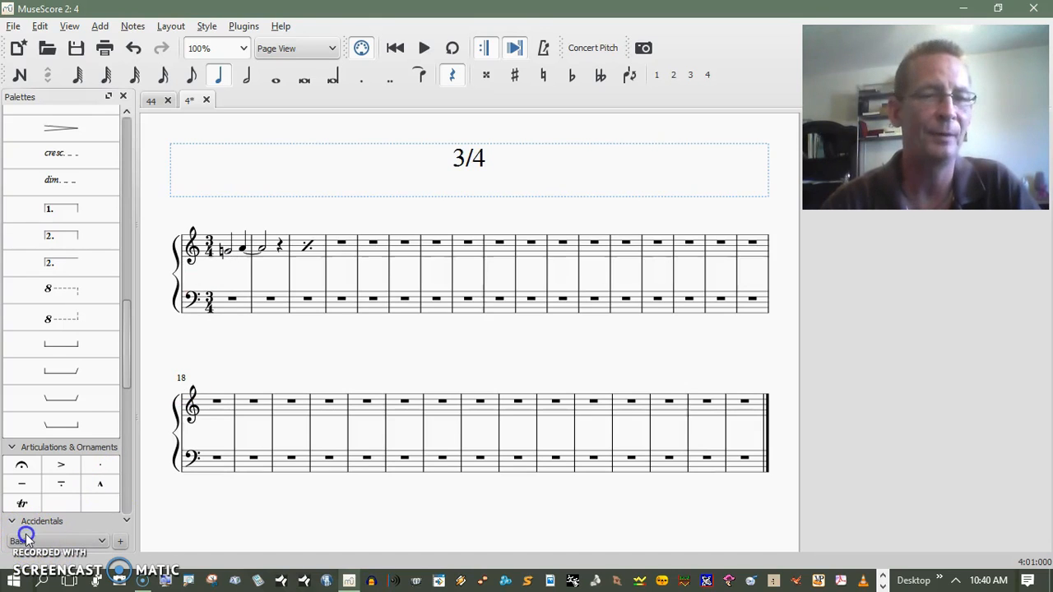
mouse_move(61, 236)
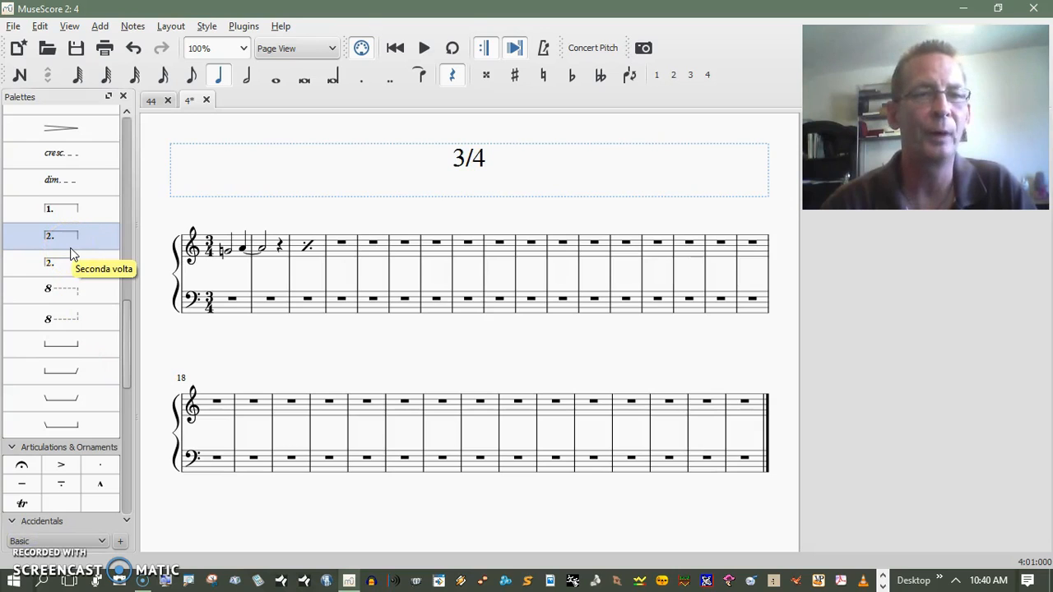
mouse_move(74, 209)
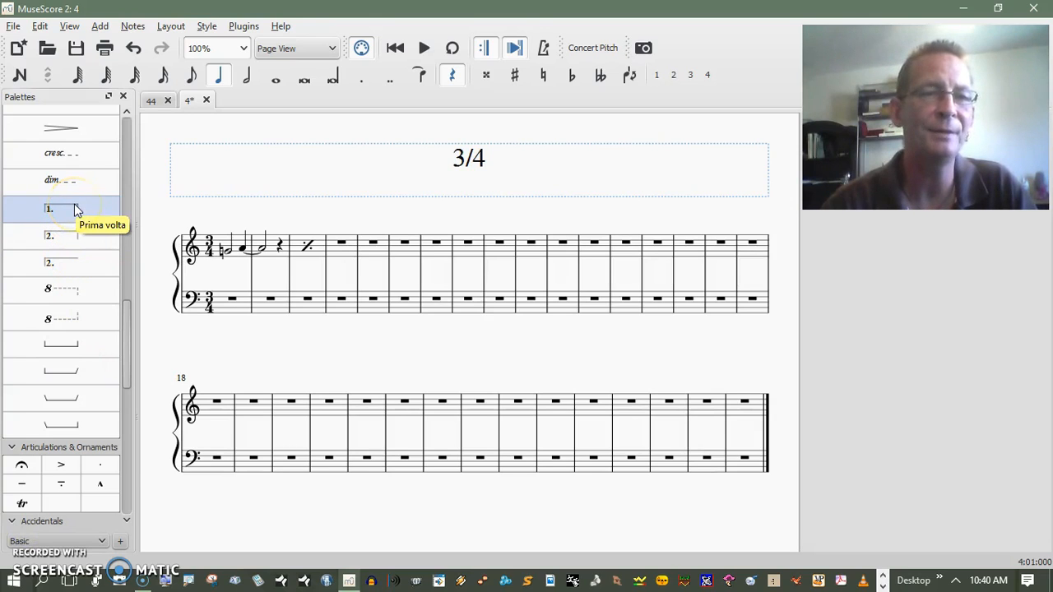
mouse_move(70, 262)
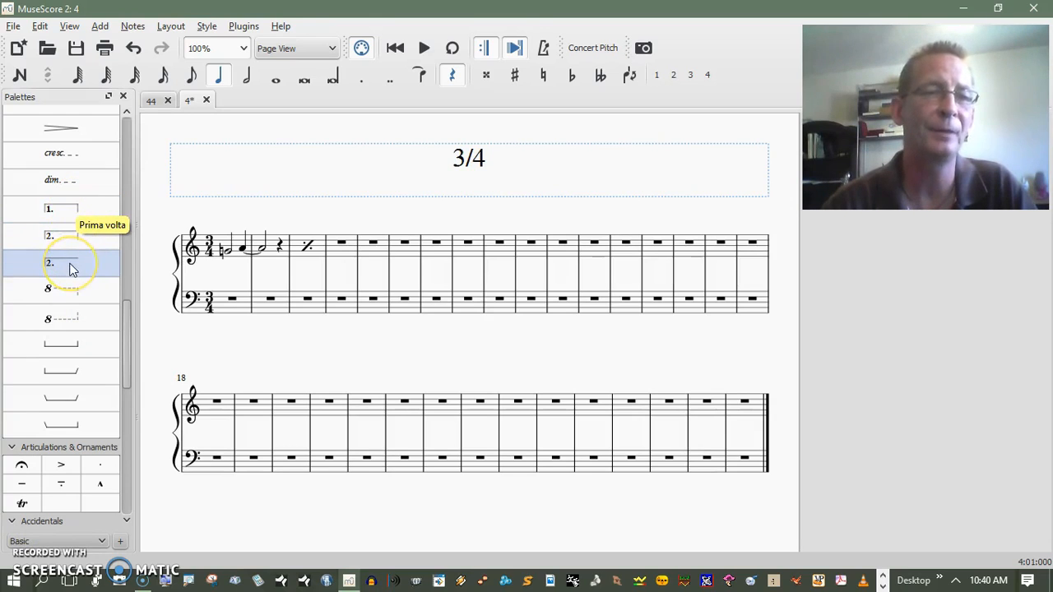
mouse_move(61, 263)
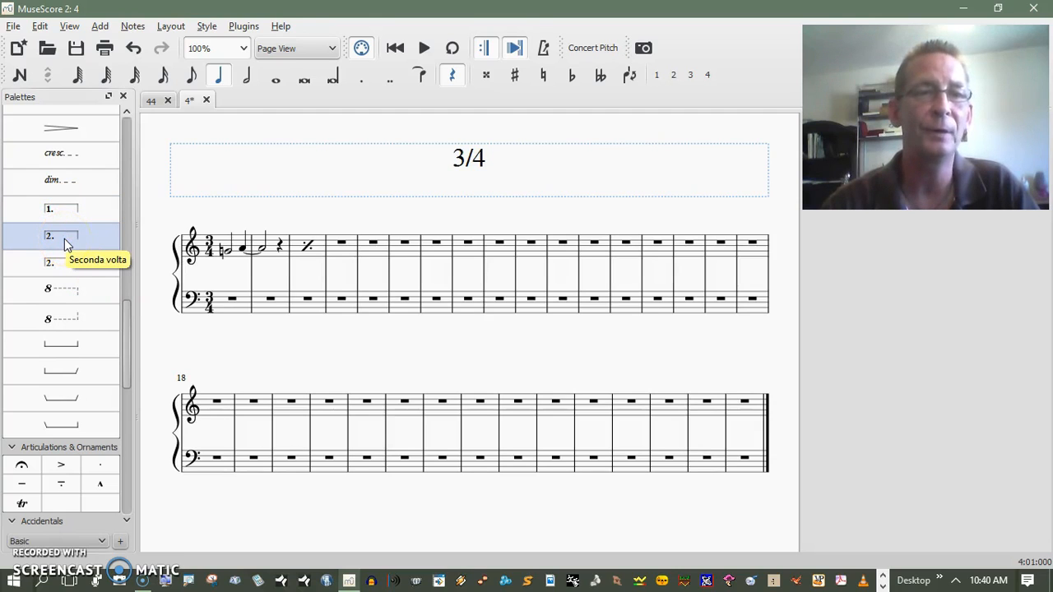
left_click(61, 209)
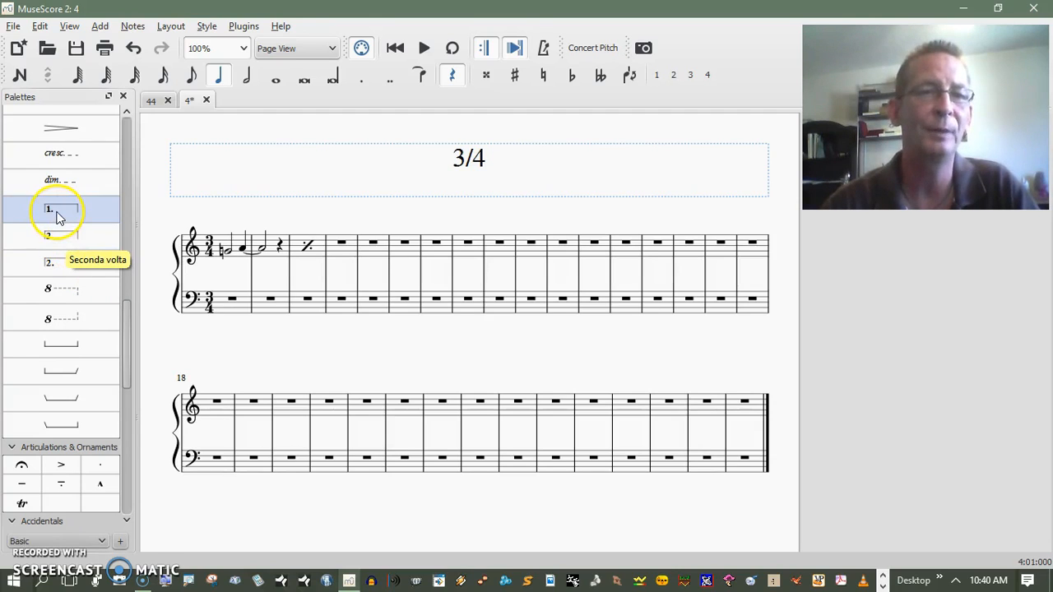
mouse_move(588, 243)
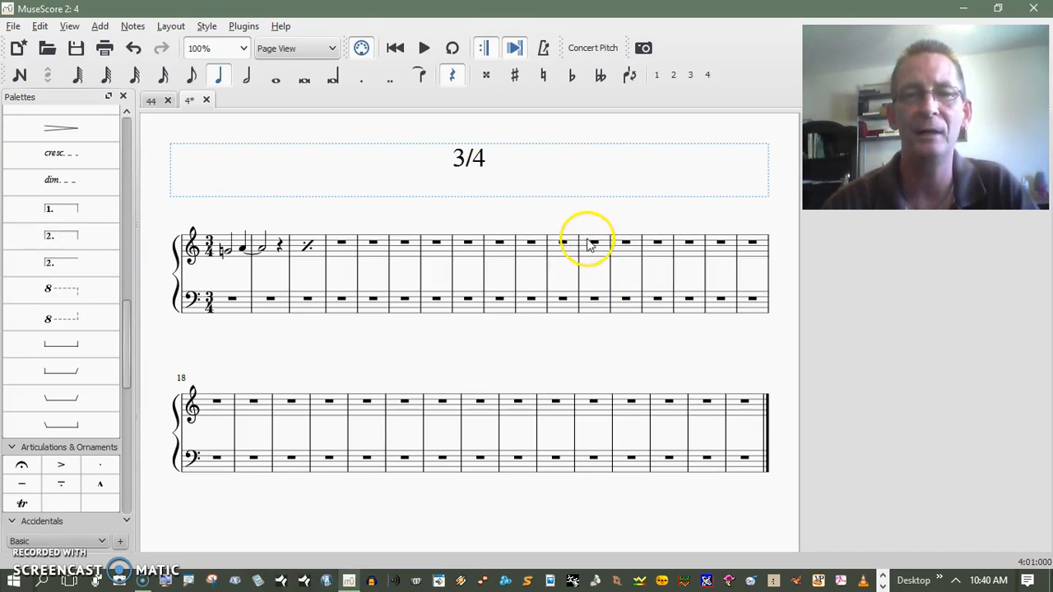
mouse_move(629, 290)
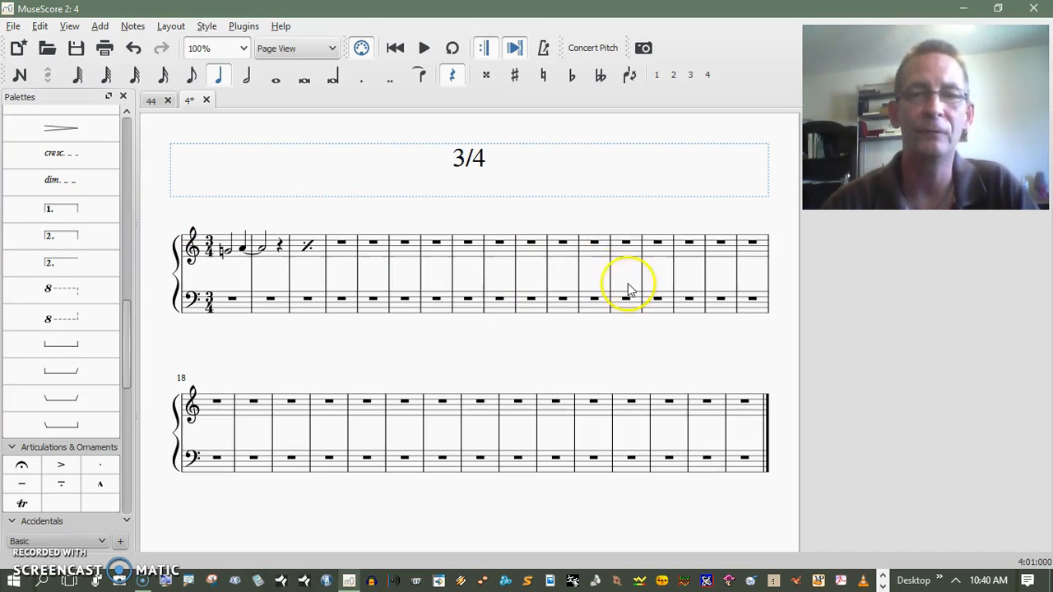
mouse_move(715, 288)
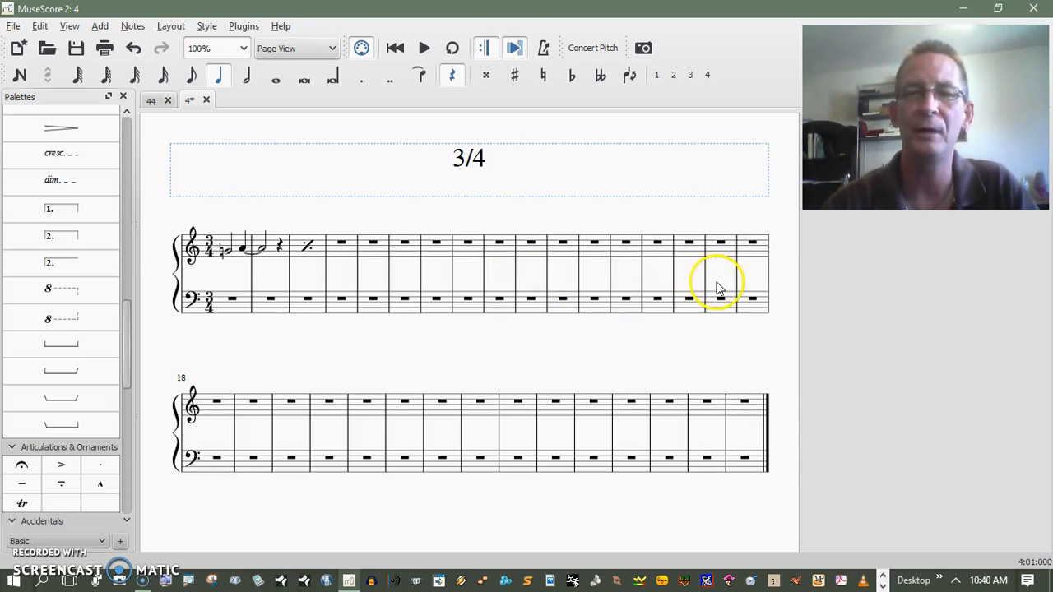
left_click(60, 208)
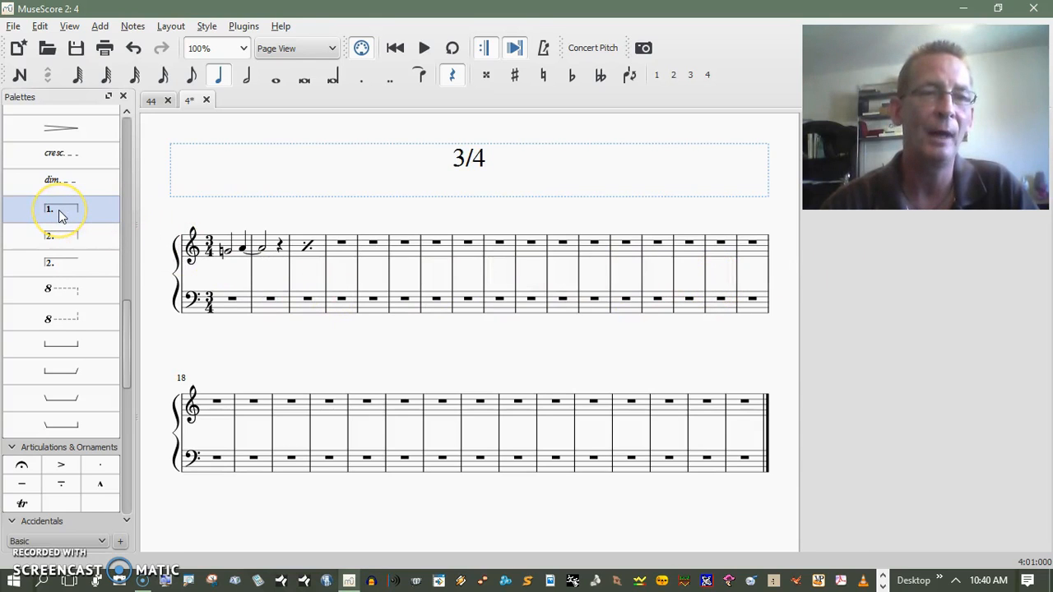
mouse_move(51, 236)
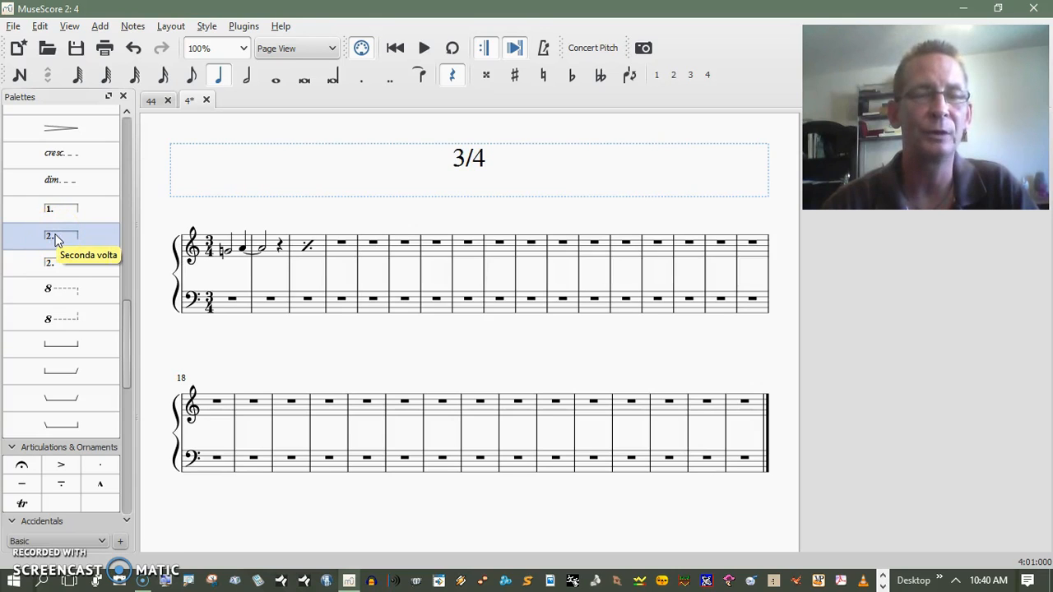
mouse_move(274, 208)
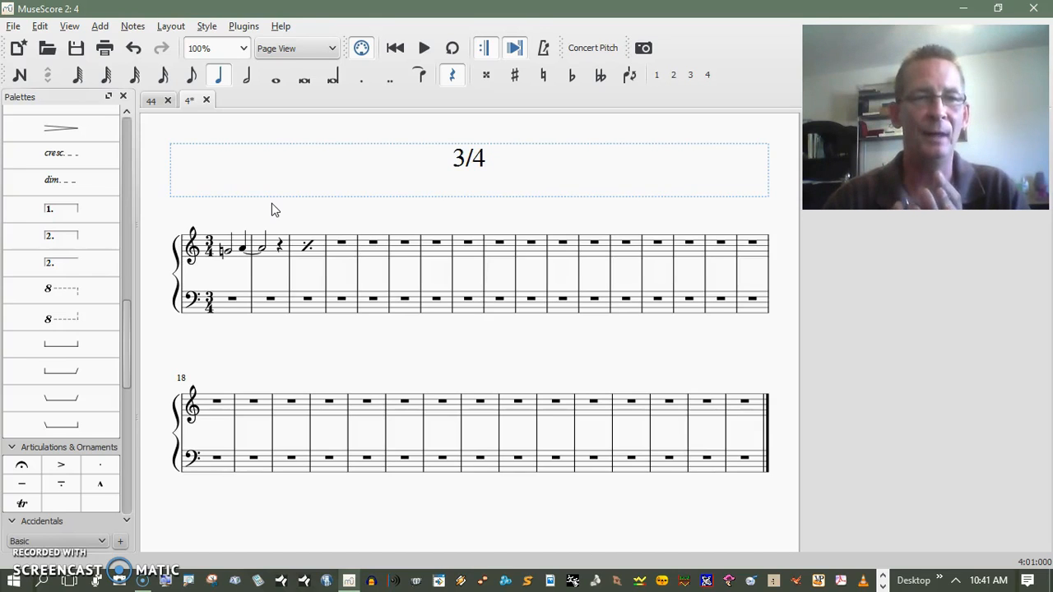
left_click(61, 208)
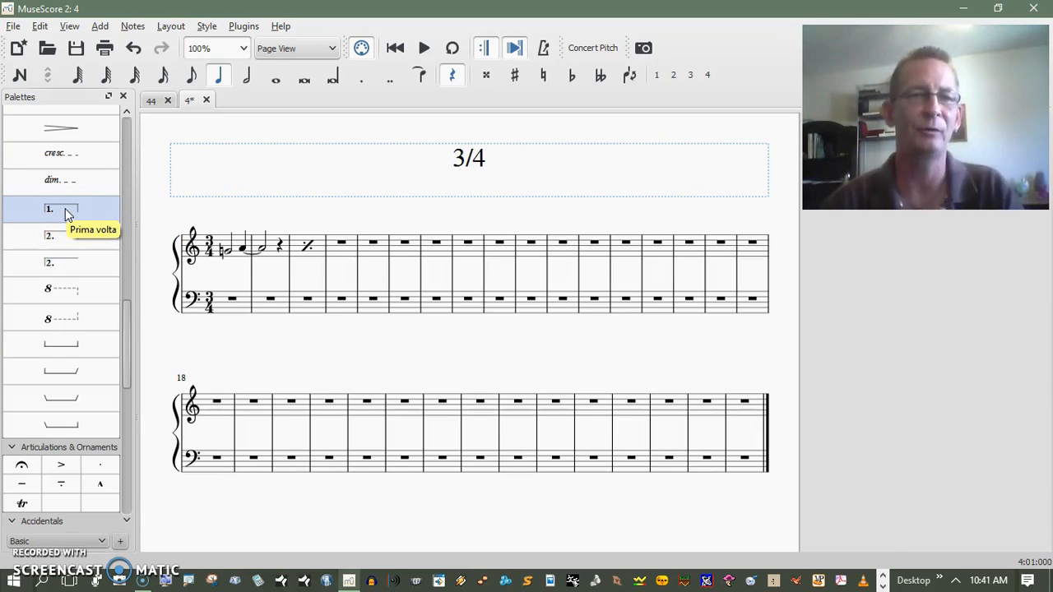
mouse_move(61, 236)
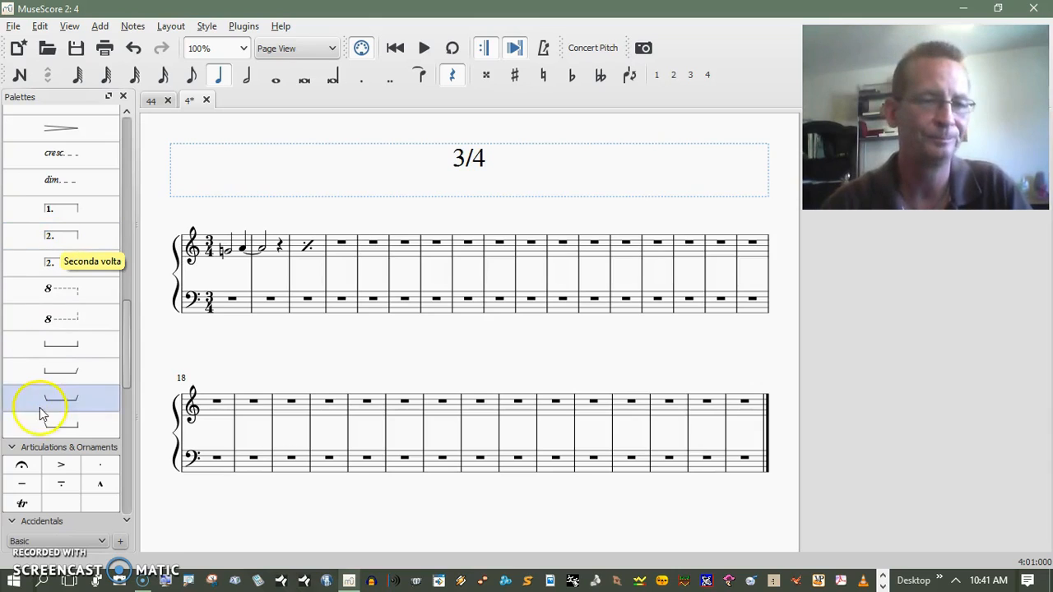
scroll("down", 3)
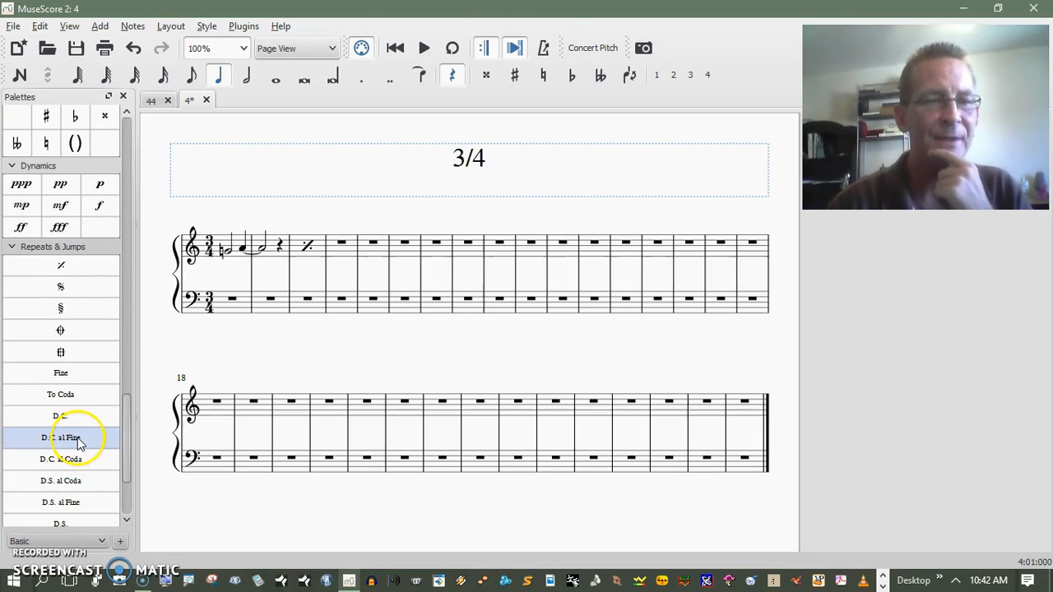
mouse_move(69, 459)
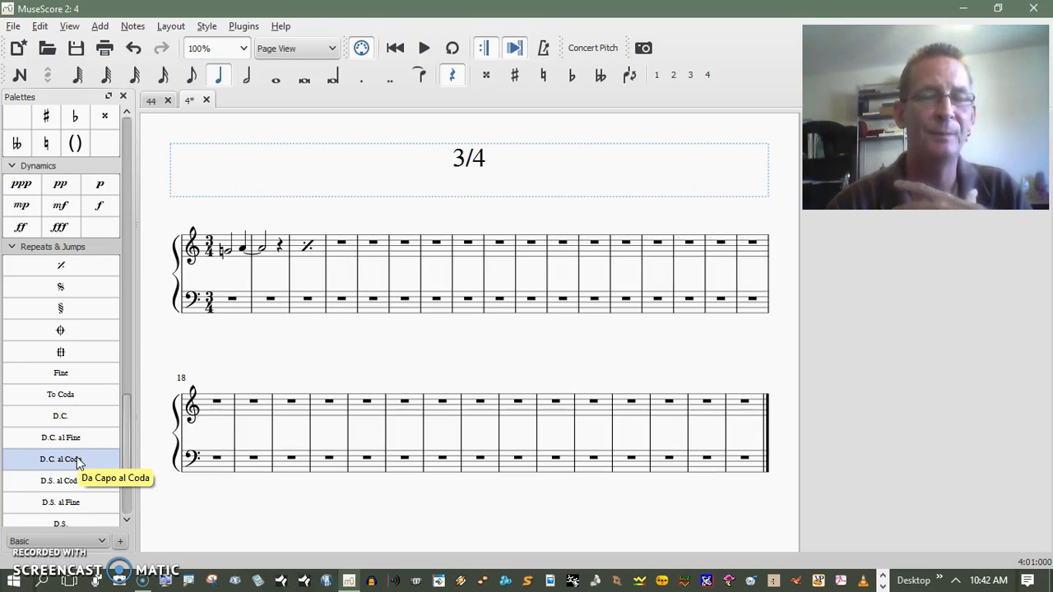
mouse_move(60, 436)
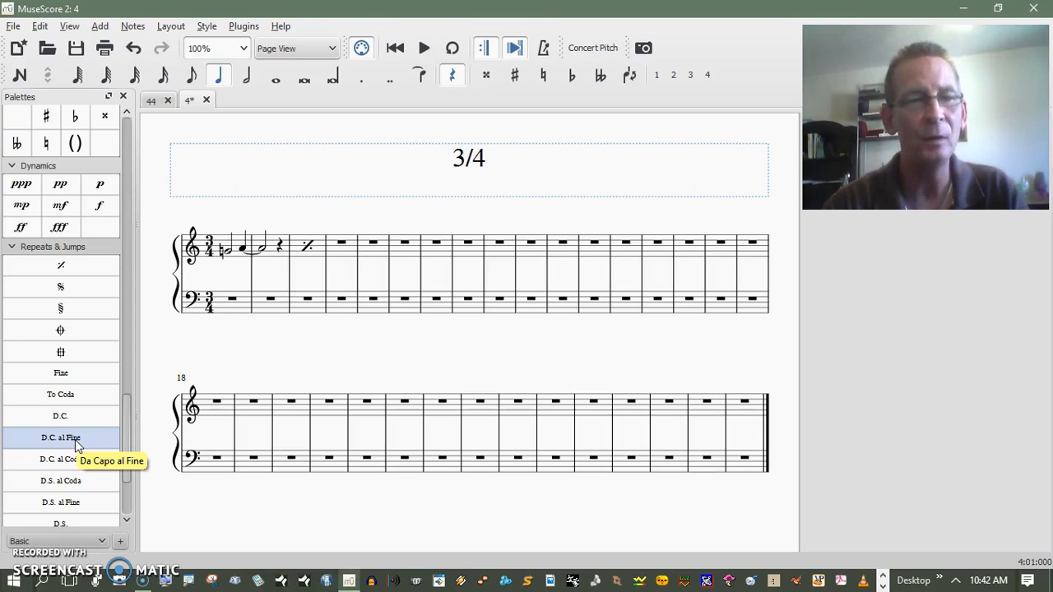
mouse_move(66, 469)
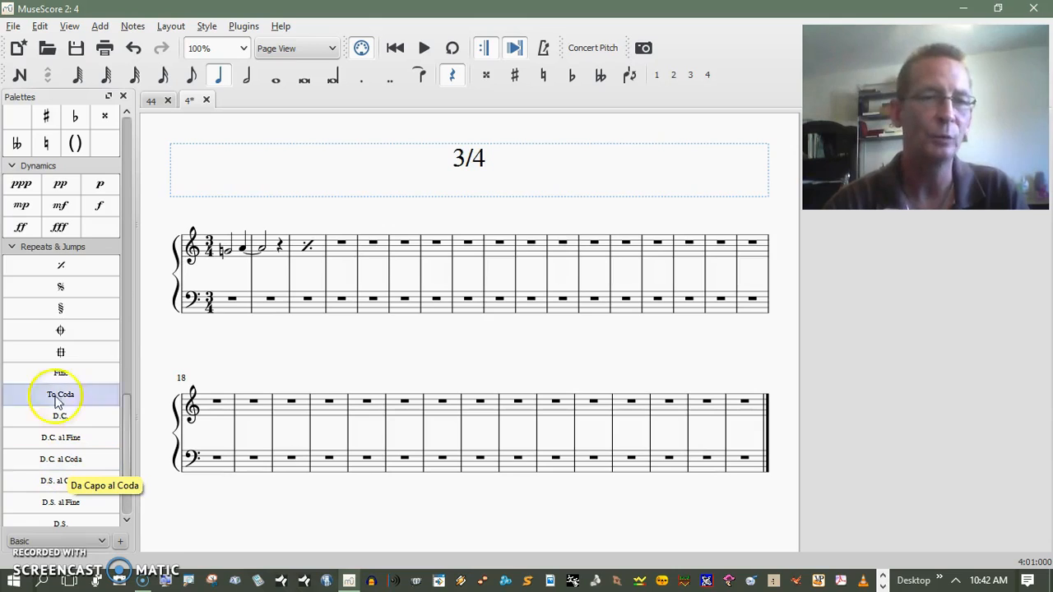
mouse_move(60, 329)
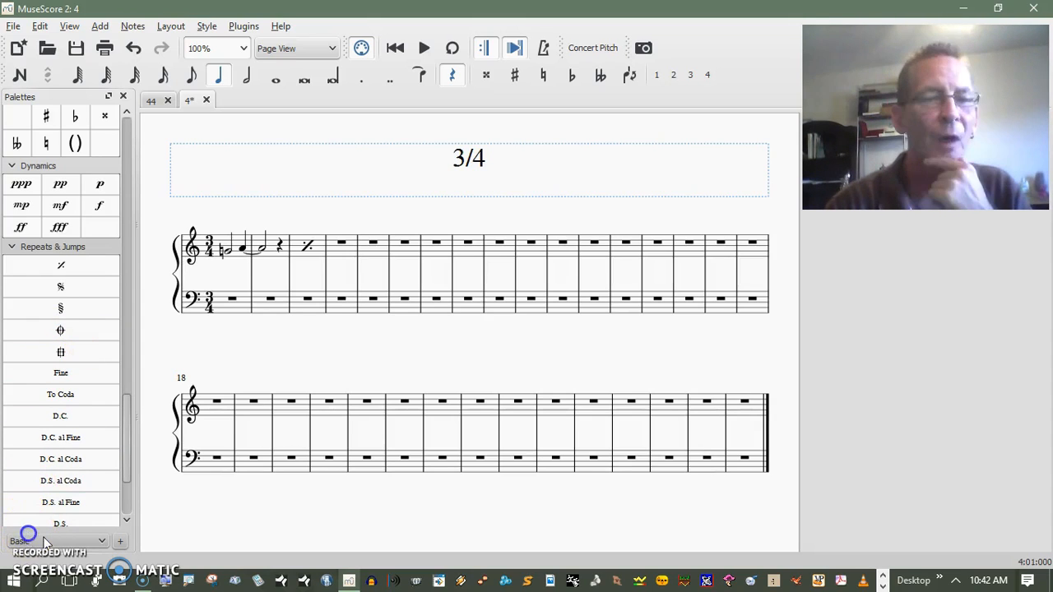
left_click(60, 502)
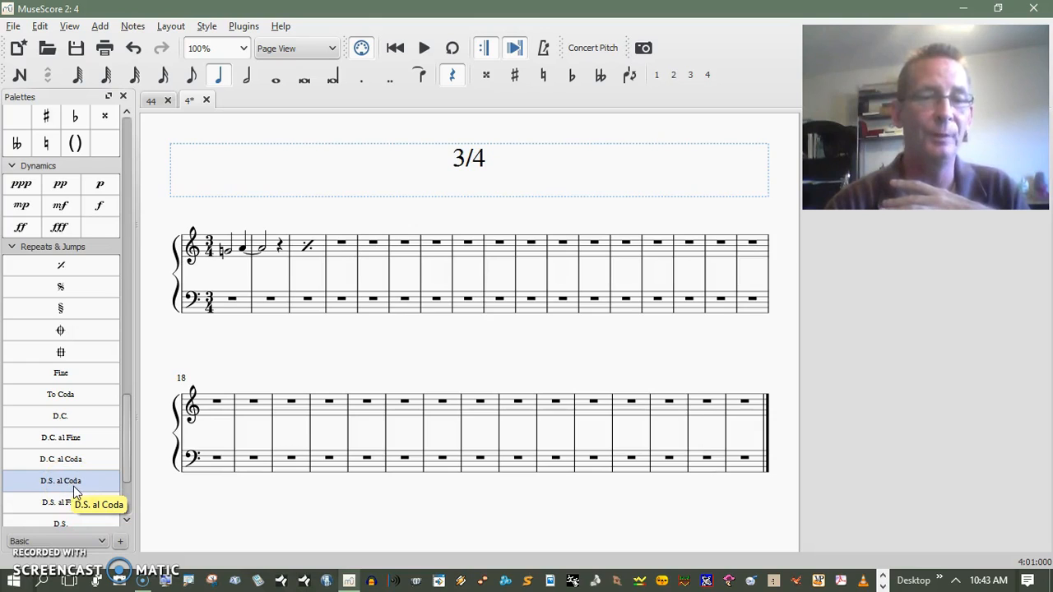
left_click(60, 481)
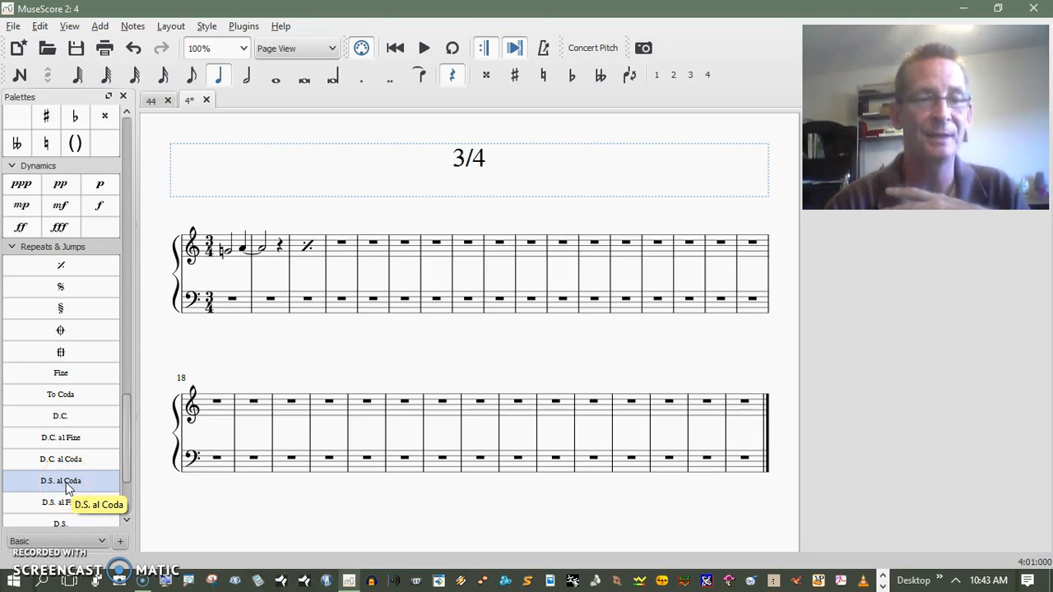
mouse_move(60, 329)
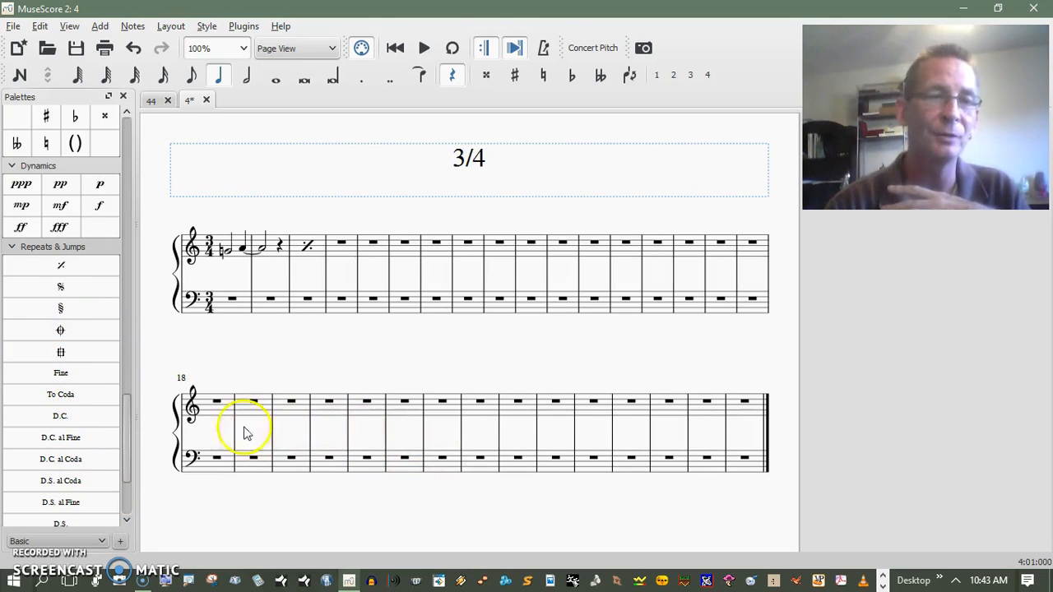
mouse_move(60, 286)
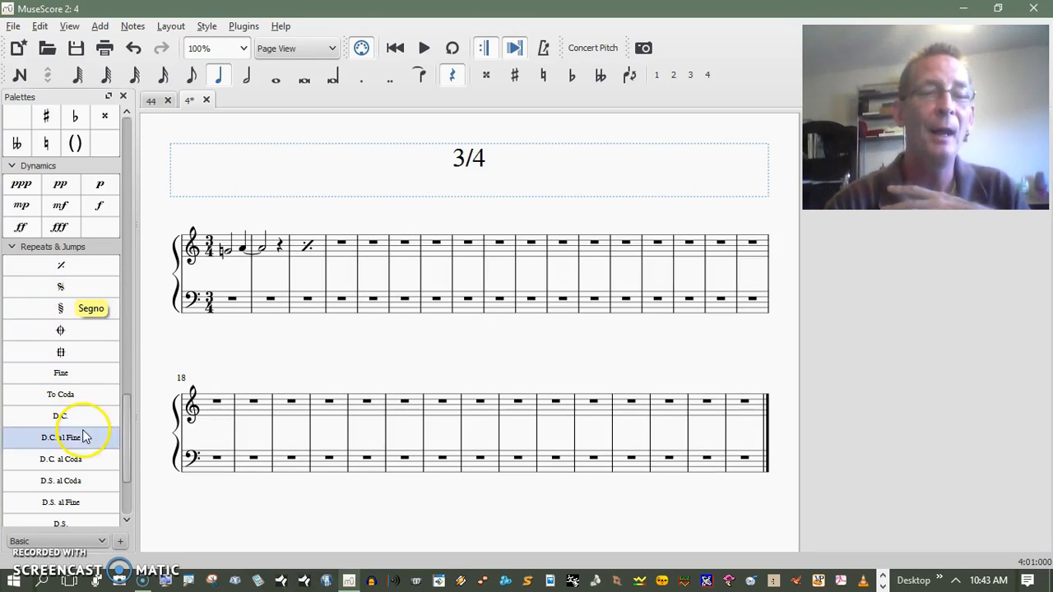
mouse_move(77, 489)
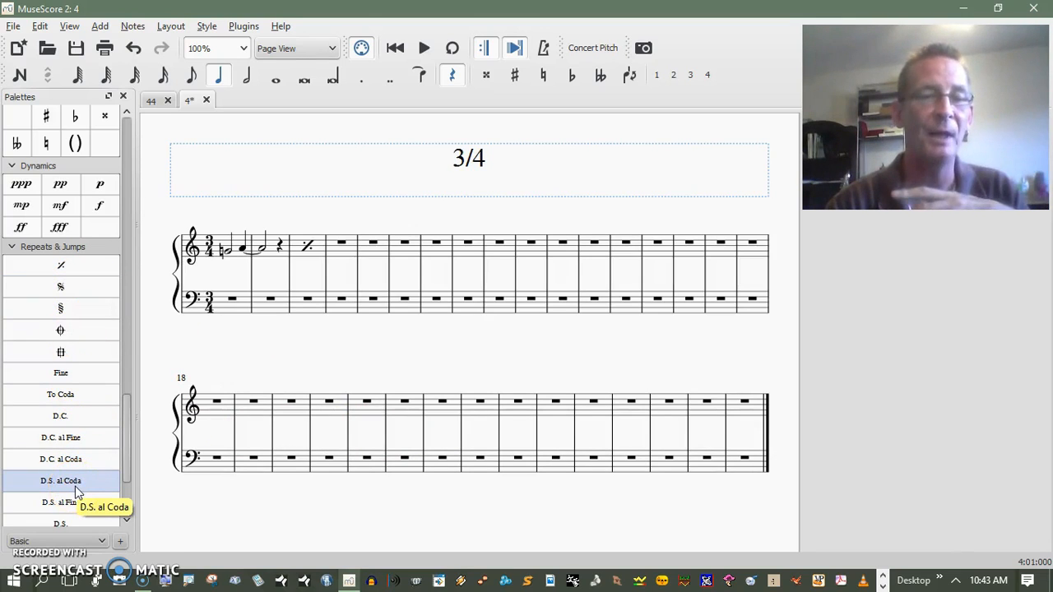
mouse_move(60, 502)
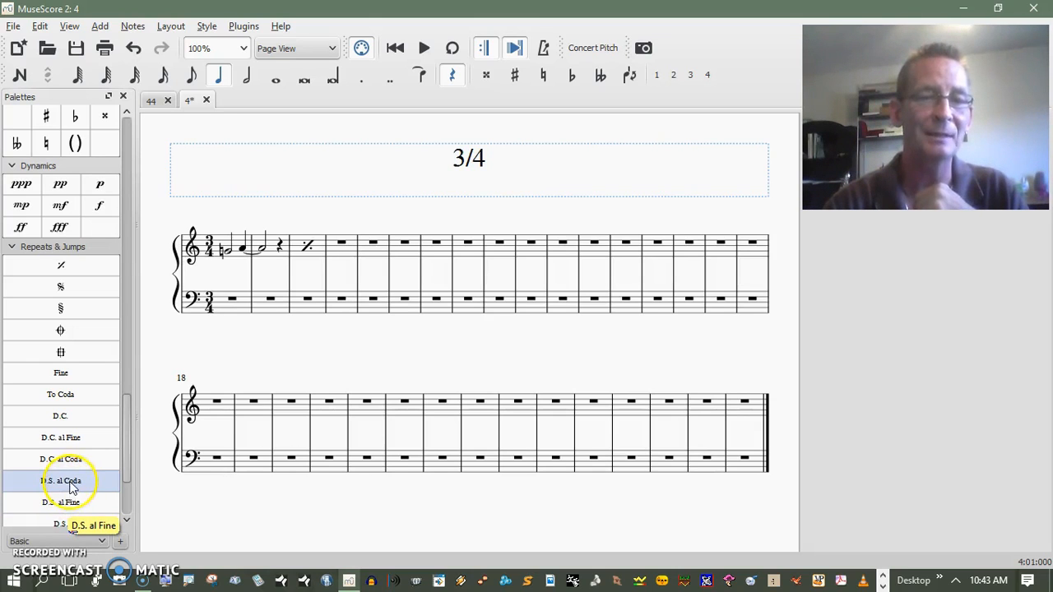
mouse_move(70, 480)
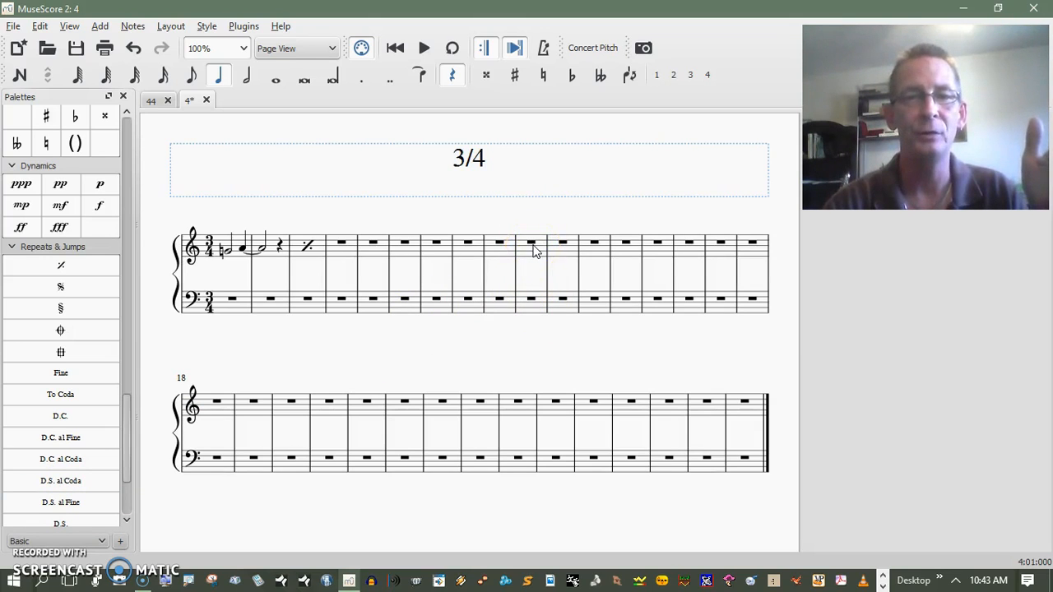
left_click(309, 246)
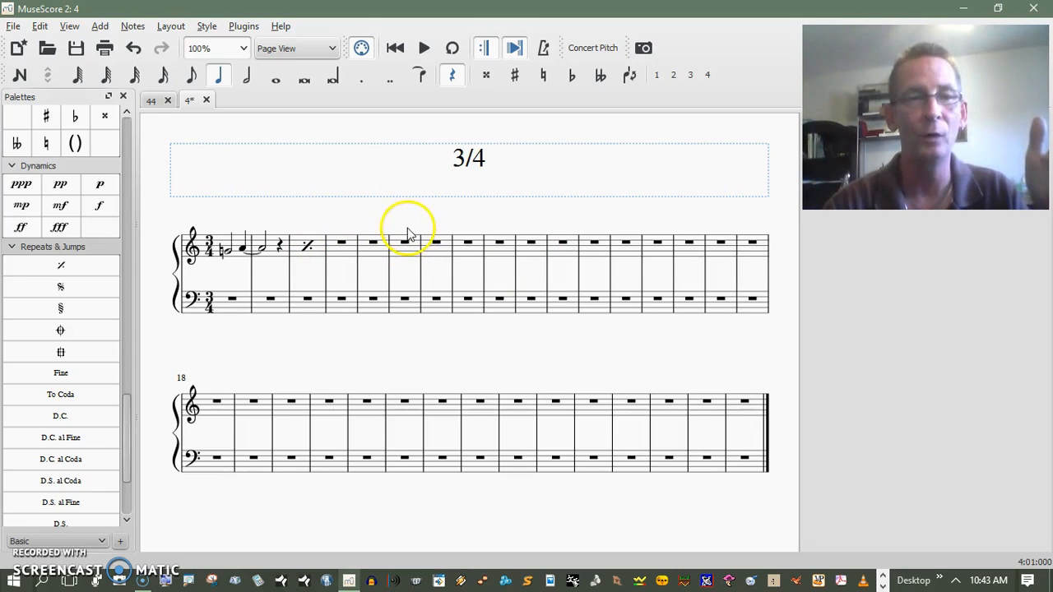
mouse_move(408, 253)
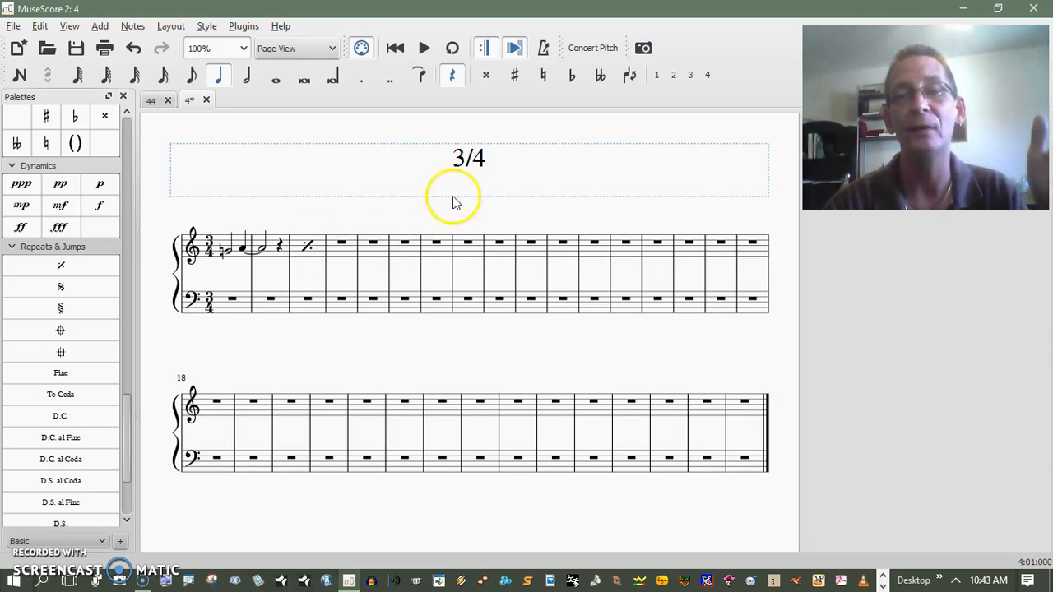
mouse_move(533, 247)
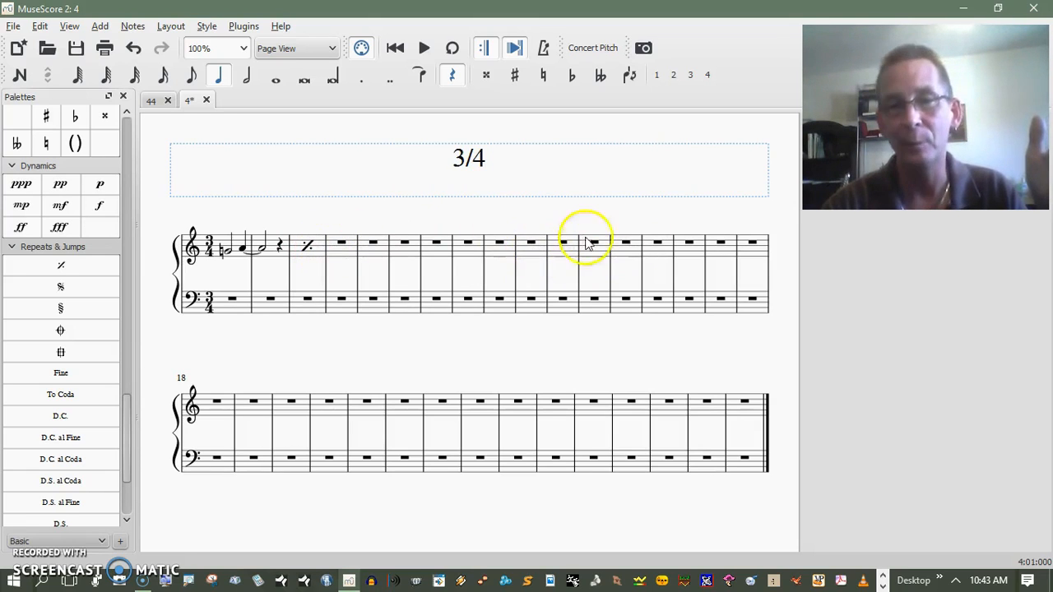
mouse_move(370, 271)
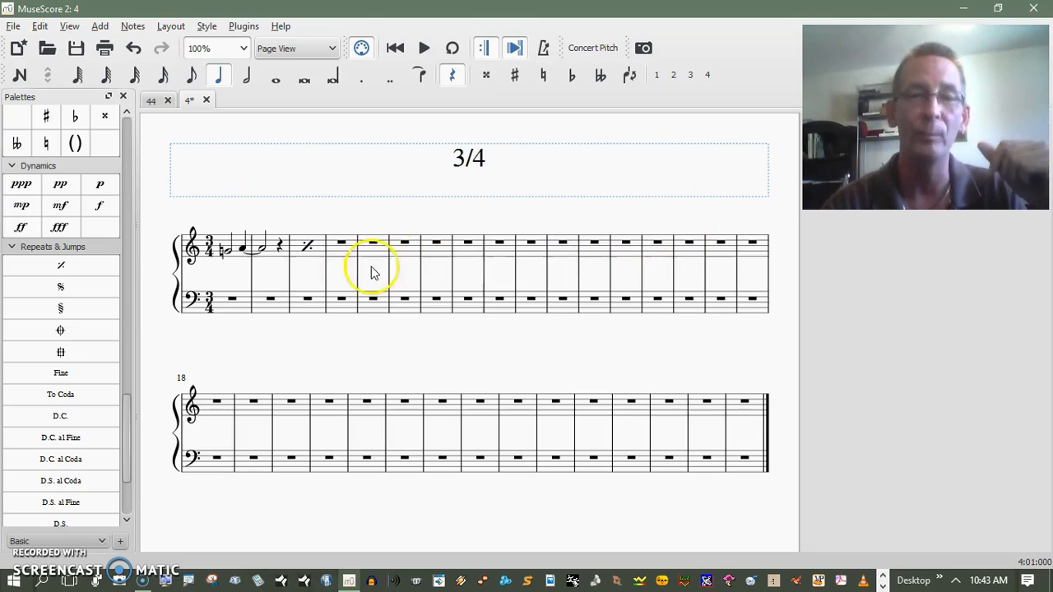
mouse_move(166, 444)
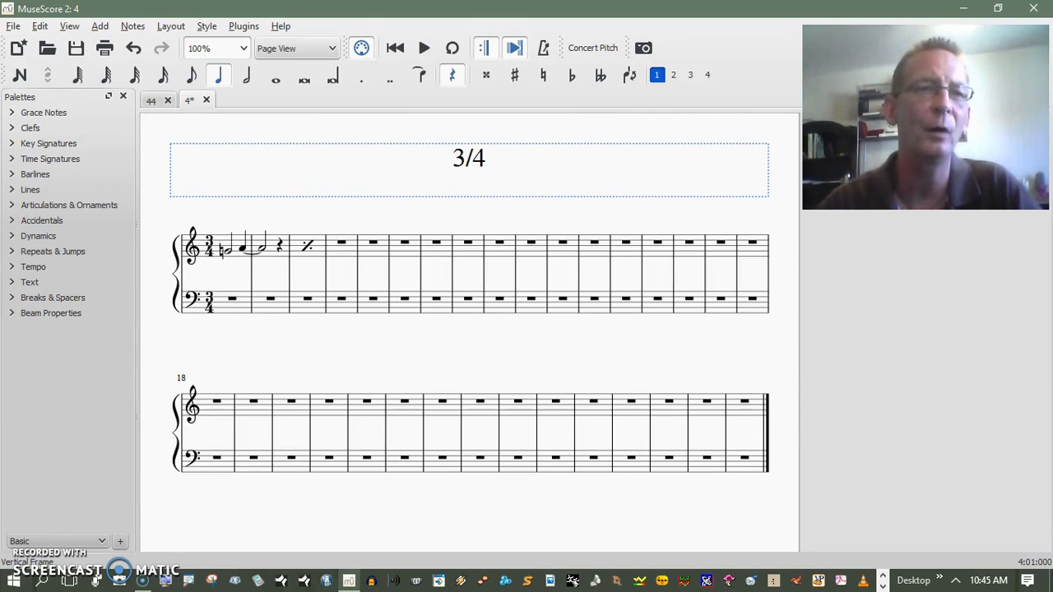
left_click(133, 26)
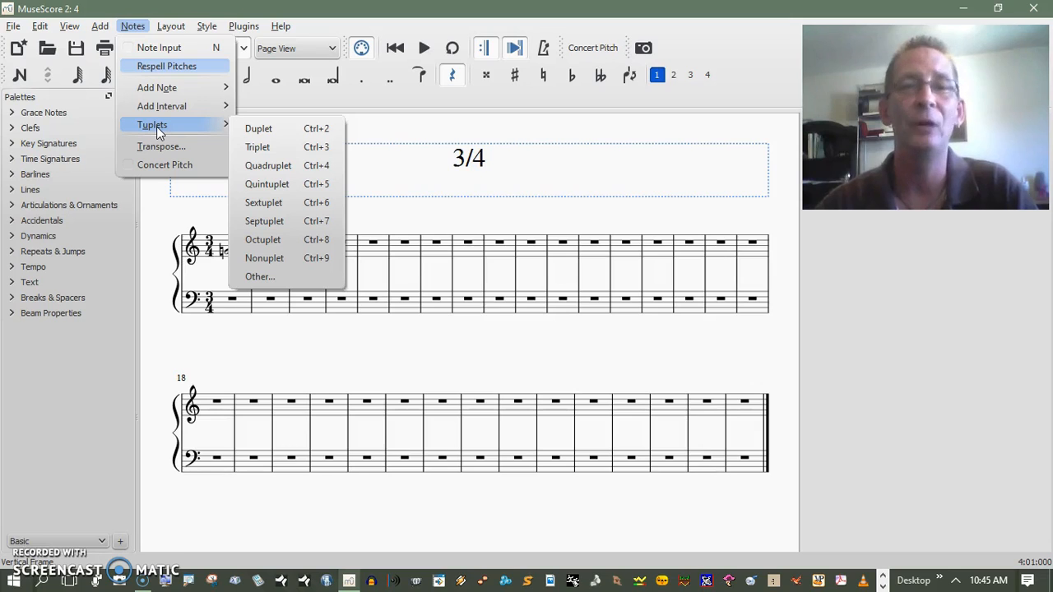
left_click(100, 26)
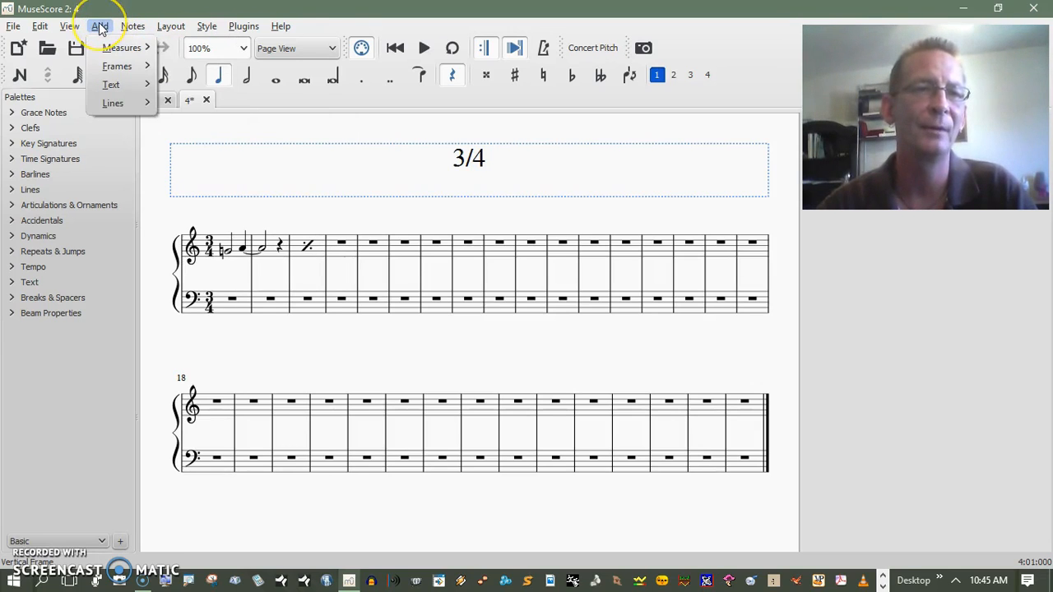
left_click(68, 25)
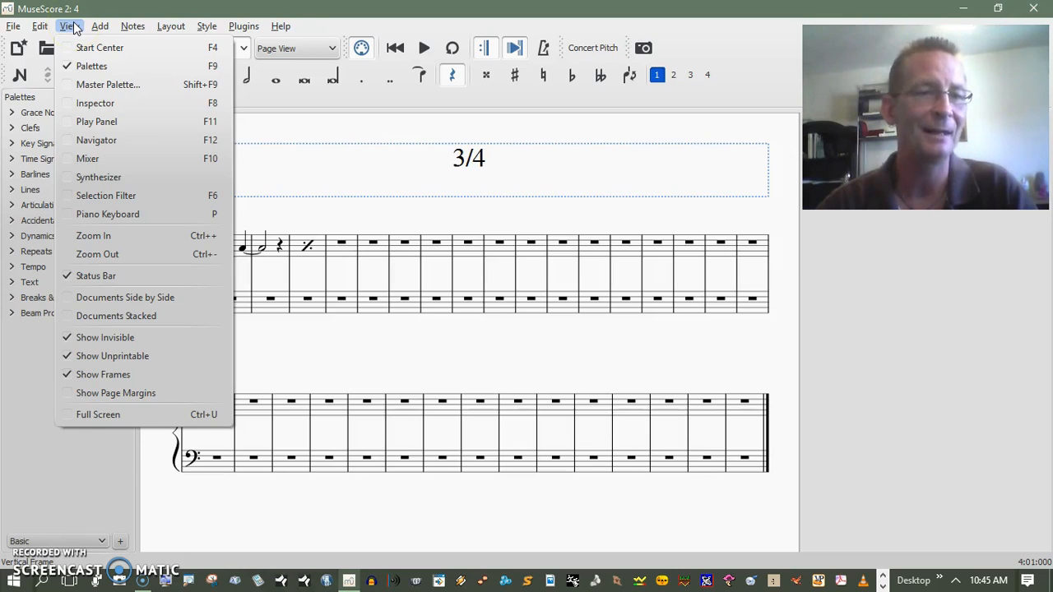
left_click(40, 25)
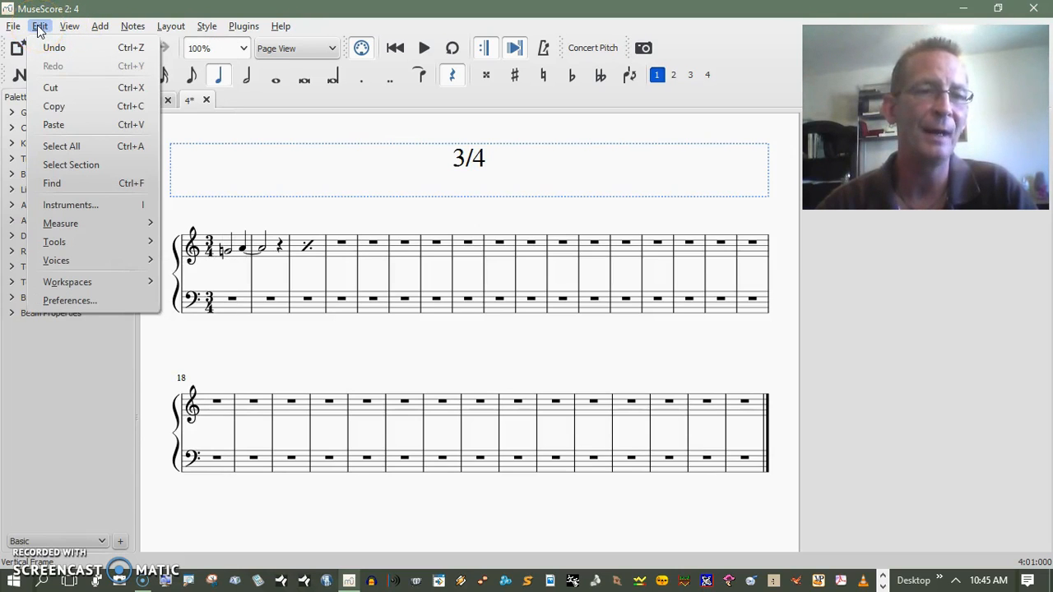
mouse_move(349, 151)
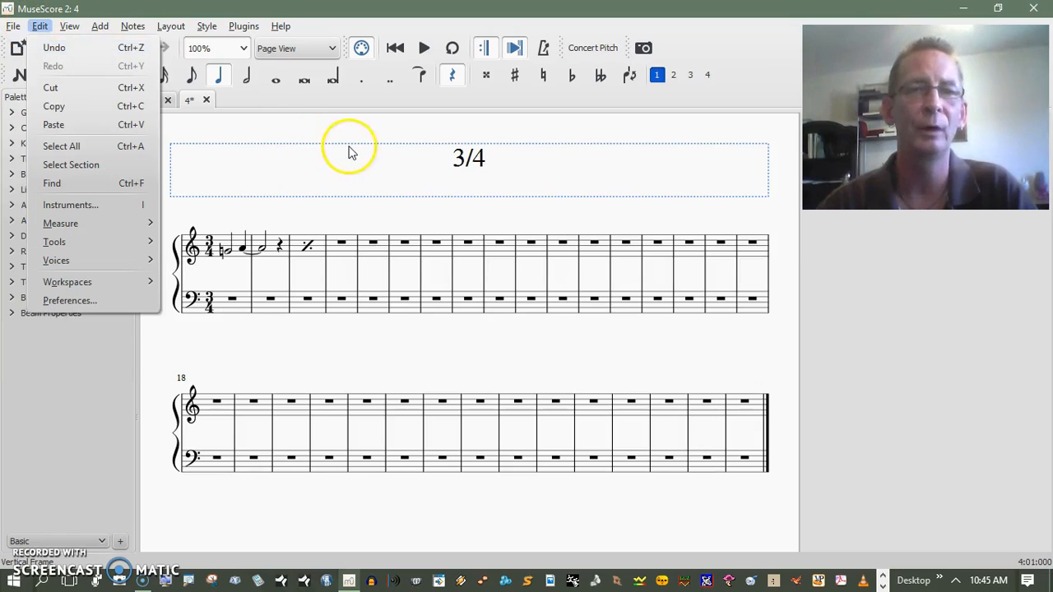
left_click(349, 153)
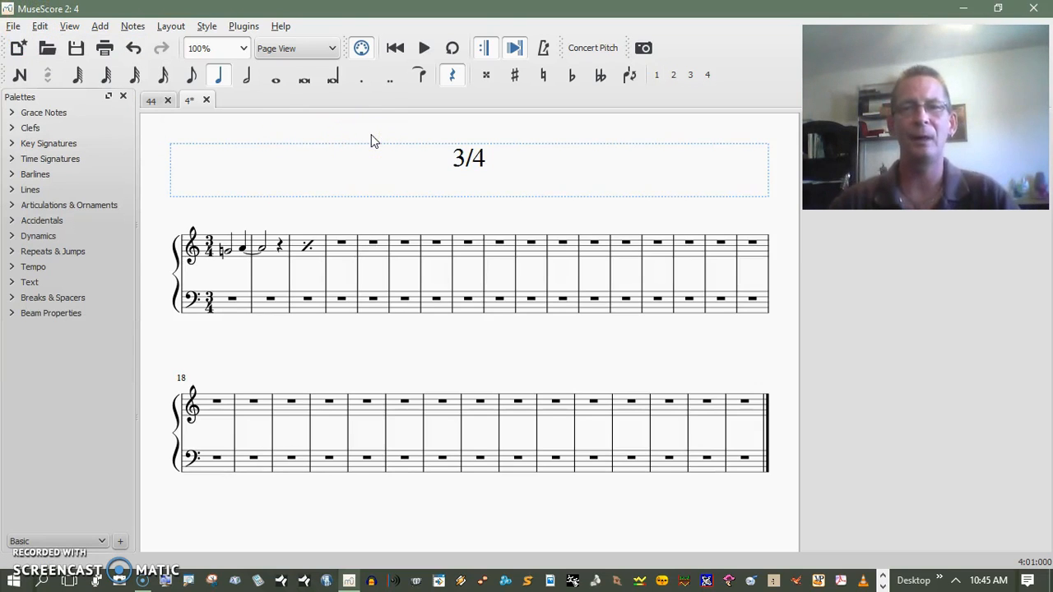